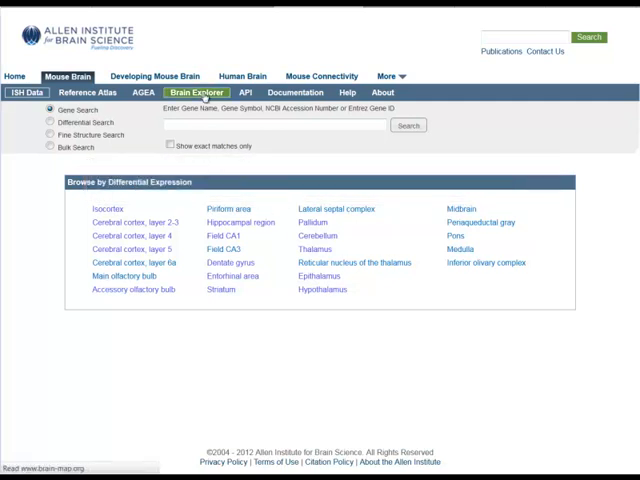
Open the Brain Explorer page and review its system requirements and download options.
{"action": "left_click", "coordinate": [197, 92]}
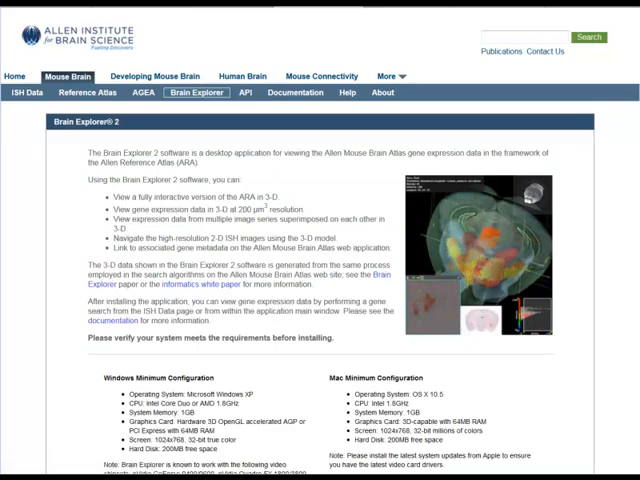
{"action": "scroll", "scroll_direction": "down", "scroll_amount": 3}
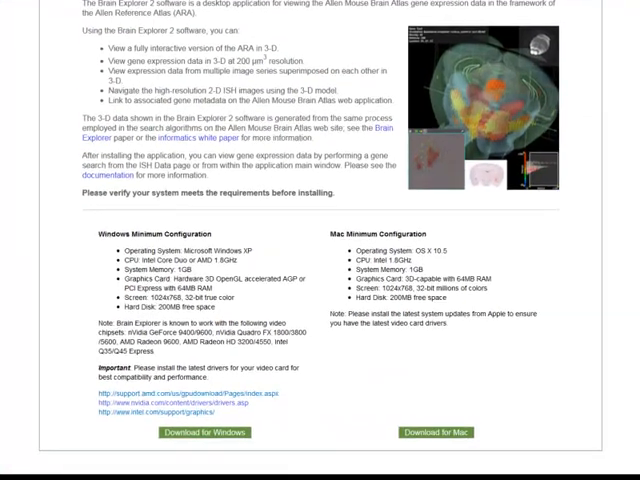
{"action": "scroll", "scroll_direction": "down", "scroll_amount": 3}
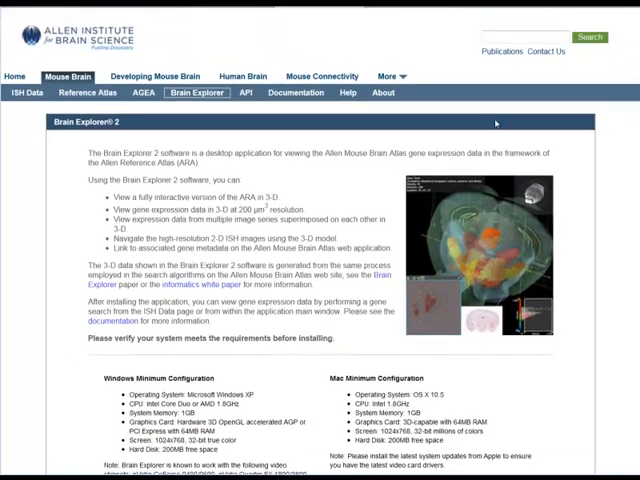
From ISH Data, browse differential expression for the Entorhinal area versus cortex.
{"action": "left_click", "coordinate": [27, 92]}
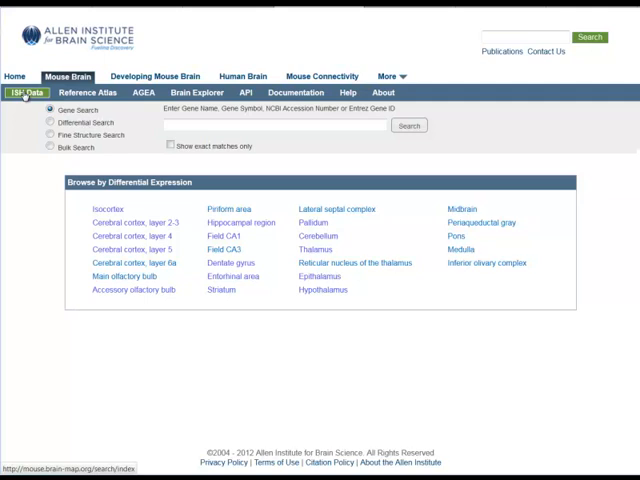
{"action": "mouse_move", "coordinate": [25, 92]}
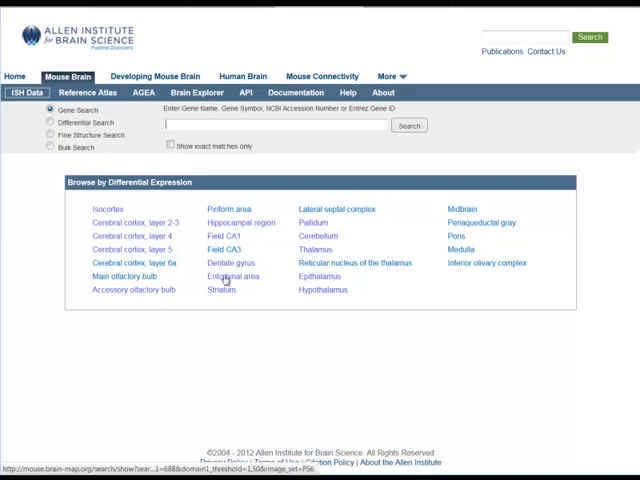
{"action": "left_click", "coordinate": [233, 277]}
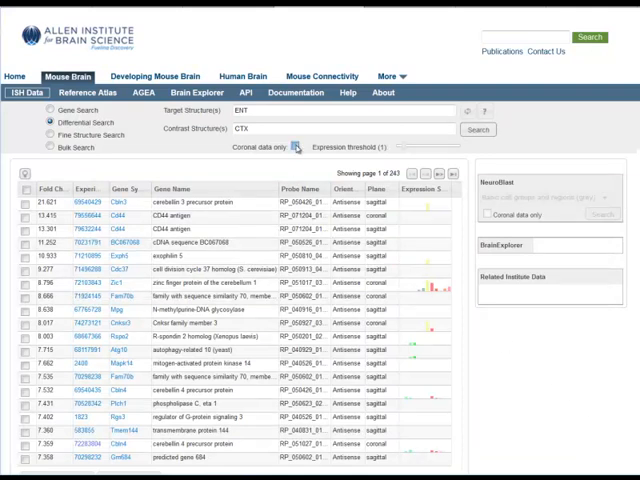
Filter results to coronal data only and view the Cbln4 gene in 3D.
{"action": "left_click", "coordinate": [294, 147]}
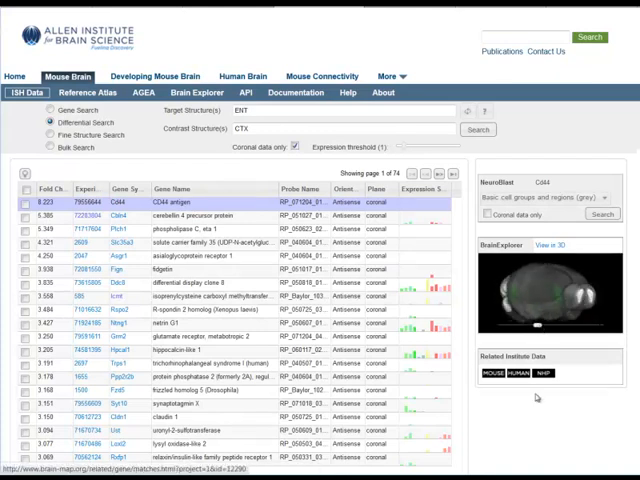
{"action": "left_click", "coordinate": [200, 216]}
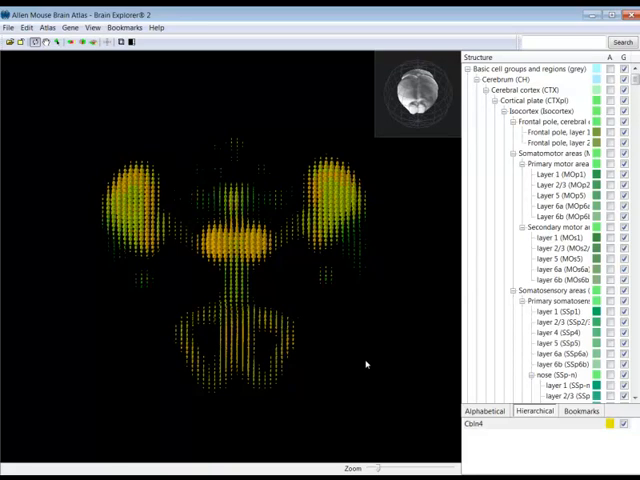
{"action": "mouse_move", "coordinate": [353, 349]}
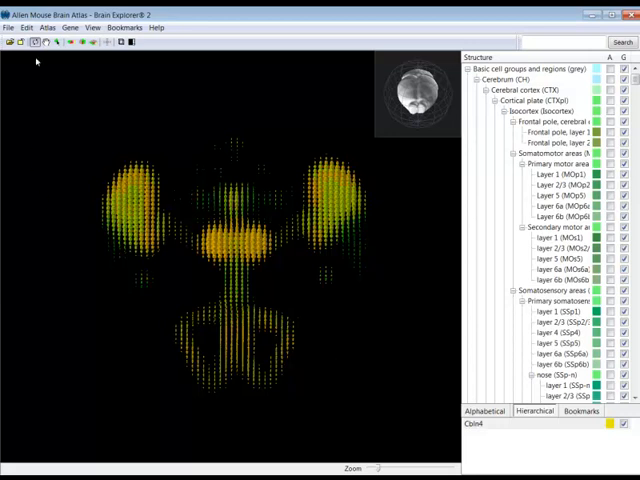
{"action": "mouse_move", "coordinate": [105, 172]}
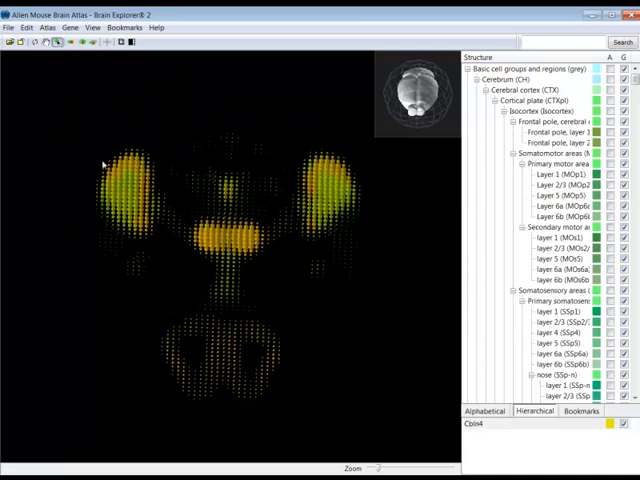
Switch the interaction mode to explore the loaded Cbln4 3D expression model.
{"action": "left_click", "coordinate": [130, 205]}
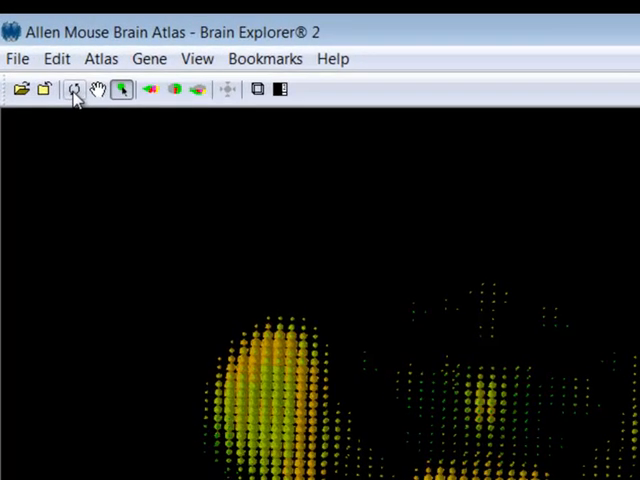
Select the rotate tool and turn on the coronal section display.
{"action": "left_click", "coordinate": [75, 90]}
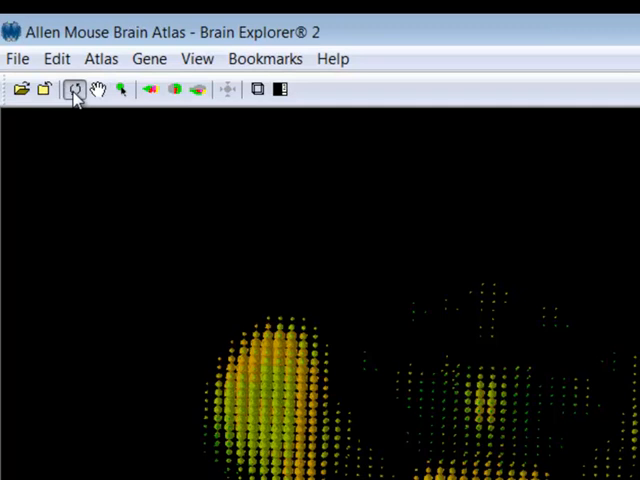
{"action": "left_click", "coordinate": [74, 90]}
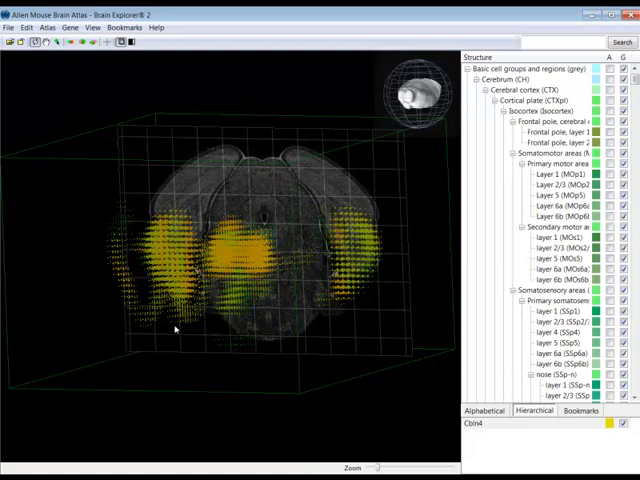
Slide the coronal section through the brain and tilt the model to a front-on view.
{"action": "left_click_drag", "start_coordinate": [175, 328], "coordinate": [305, 270]}
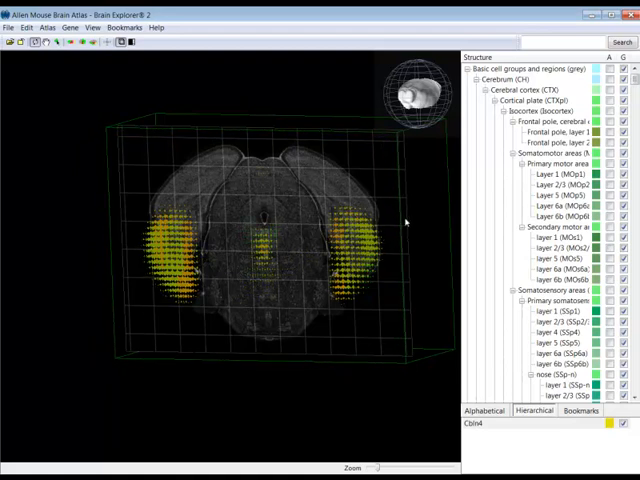
{"action": "left_click_drag", "start_coordinate": [405, 220], "coordinate": [235, 290]}
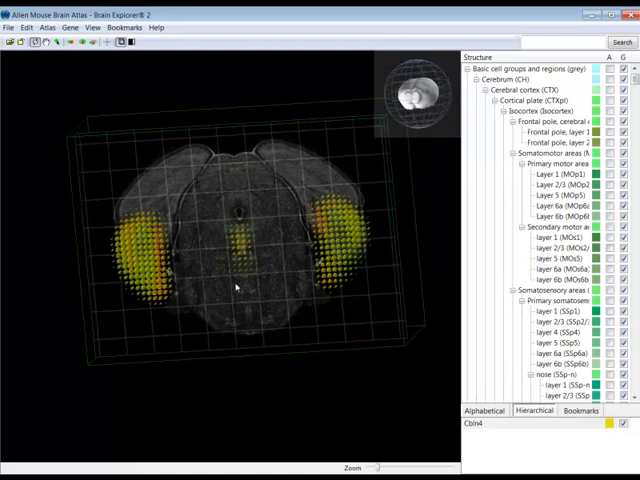
{"action": "left_click_drag", "start_coordinate": [235, 286], "coordinate": [235, 180]}
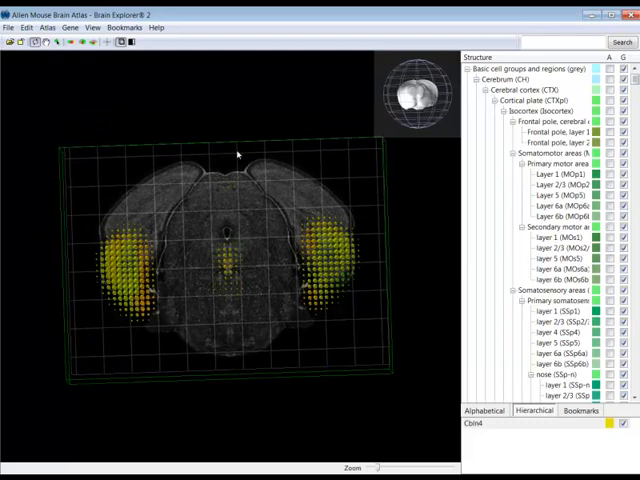
{"action": "mouse_move", "coordinate": [239, 154]}
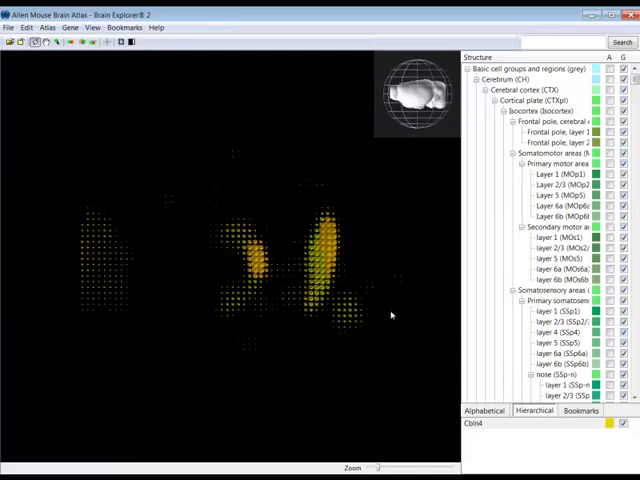
{"action": "mouse_move", "coordinate": [372, 332]}
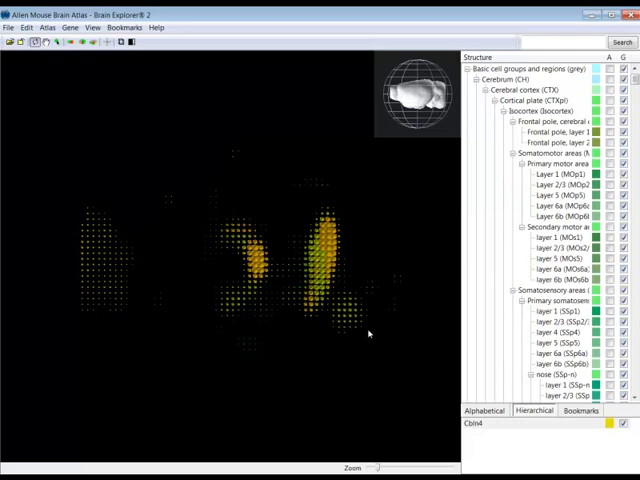
{"action": "mouse_move", "coordinate": [443, 391]}
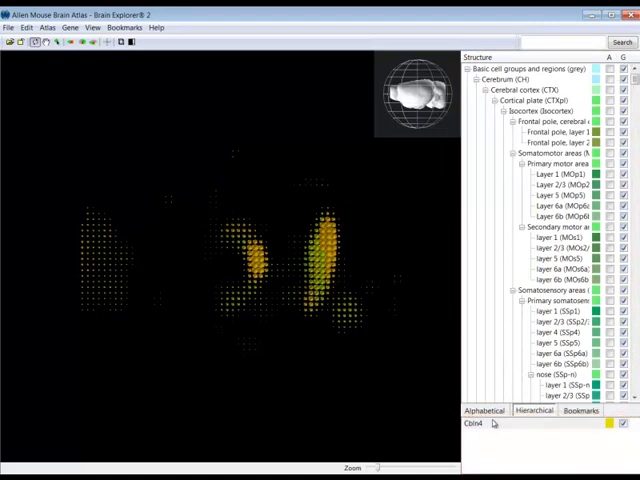
Find Entorhinal area (ENT) in the alphabetical list, then return to the hierarchy.
{"action": "left_click", "coordinate": [485, 410]}
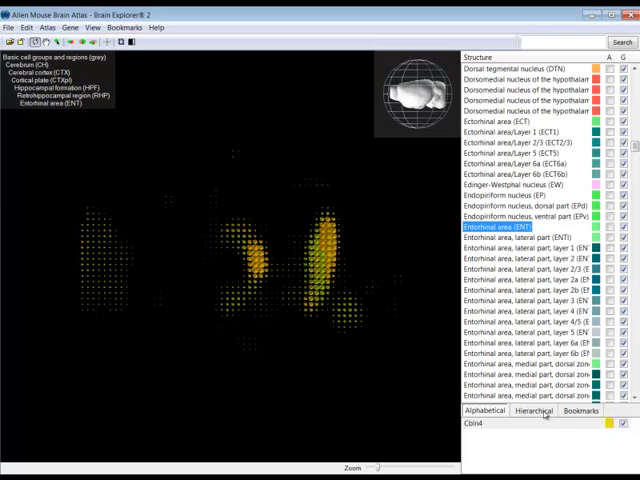
{"action": "left_click", "coordinate": [514, 410]}
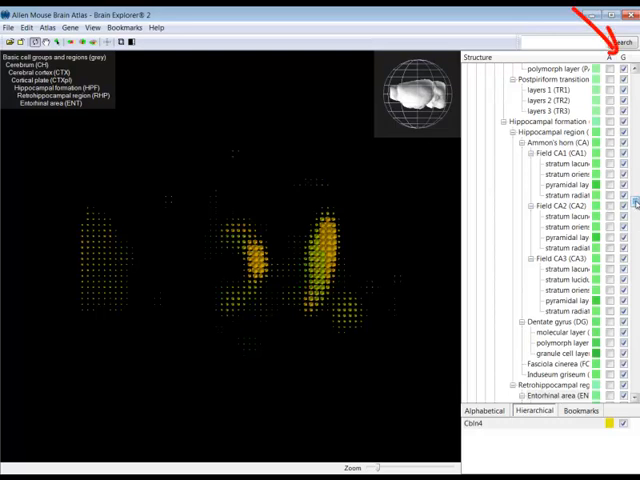
Show the lateral entorhinal area as a 3D structure with Cbln4 expression.
{"action": "scroll", "scroll_direction": "down", "scroll_amount": 3}
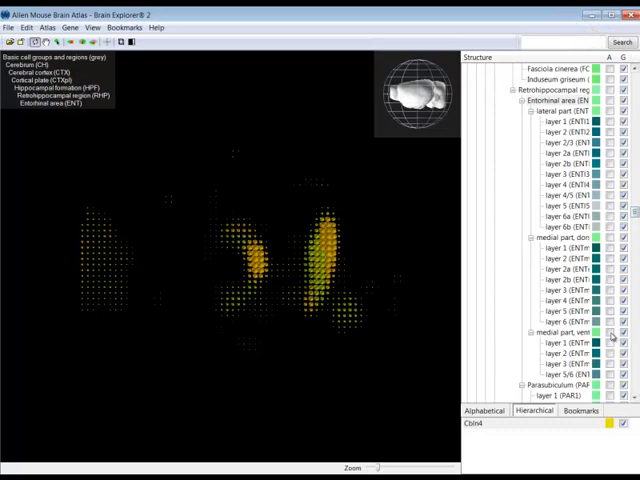
{"action": "left_click", "coordinate": [555, 335]}
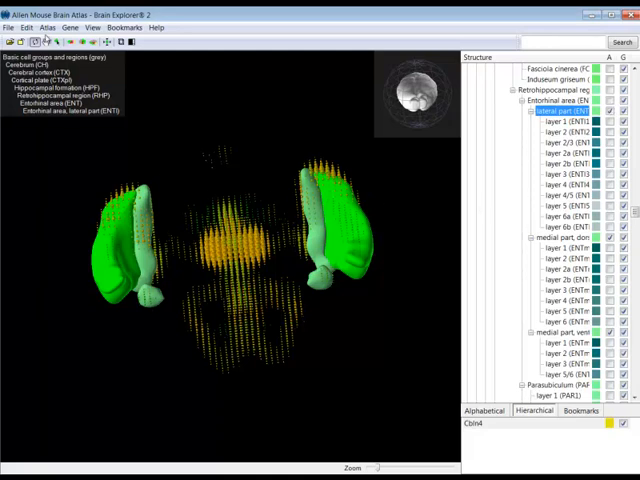
Enable Show Outer Structures and Transparent from the Atlas menu.
{"action": "left_click", "coordinate": [43, 27]}
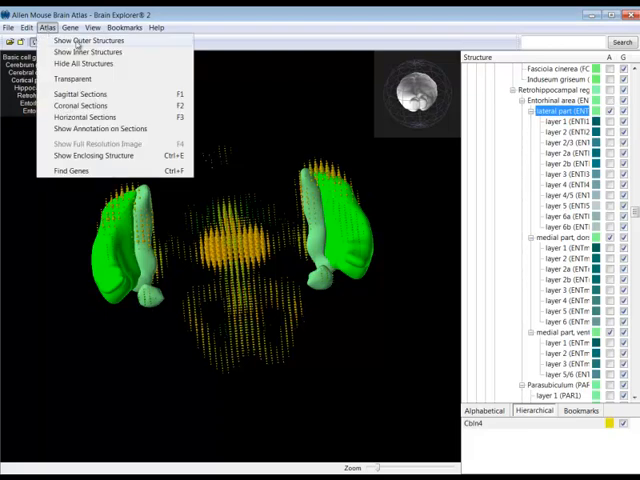
{"action": "left_click", "coordinate": [83, 40]}
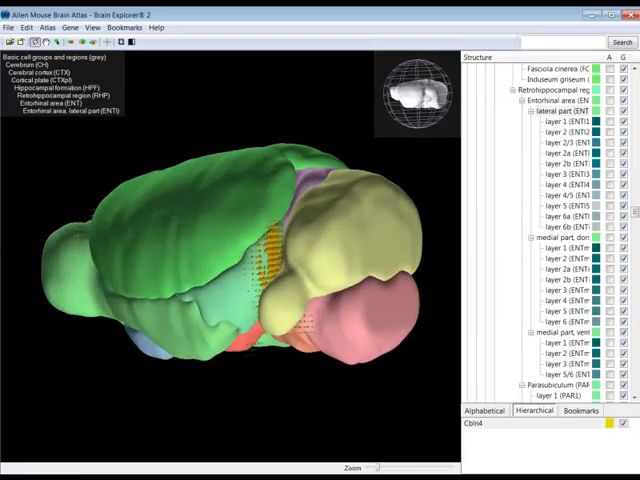
{"action": "left_click", "coordinate": [46, 27]}
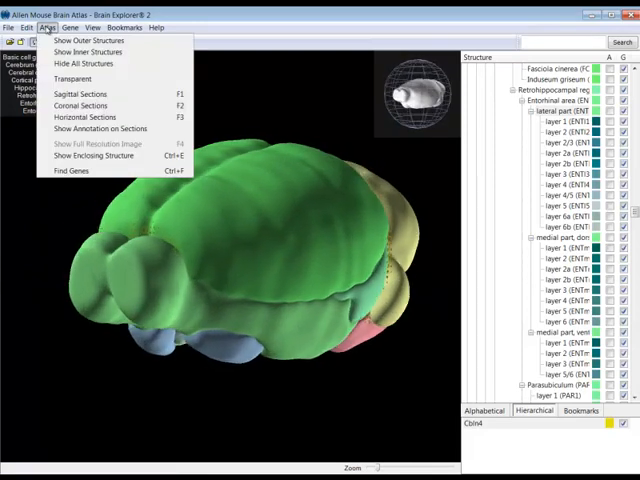
{"action": "left_click", "coordinate": [72, 79]}
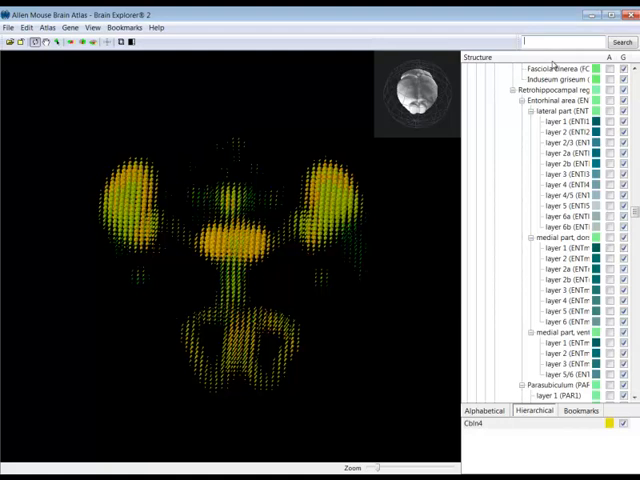
Search for 'reeln' and download the coronal Reln expression dataset.
{"action": "type", "text": "reeln"}
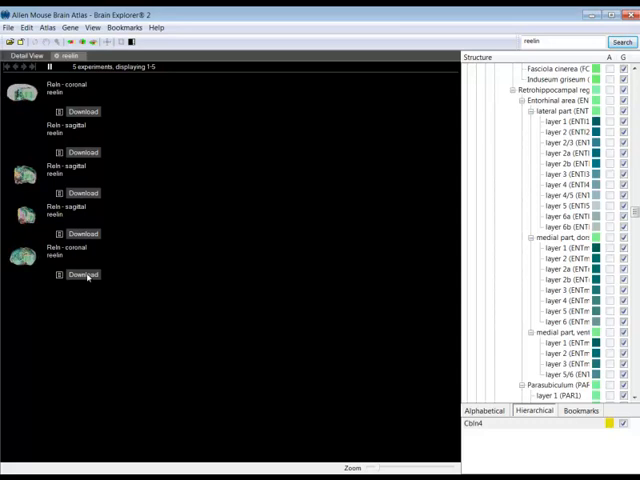
{"action": "left_click", "coordinate": [82, 275]}
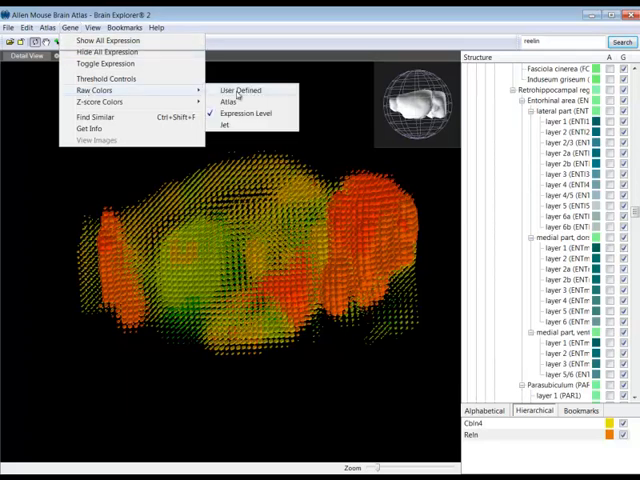
Switch Reln's raw colours to User Defined so it shows in uniform orange.
{"action": "left_click", "coordinate": [239, 89]}
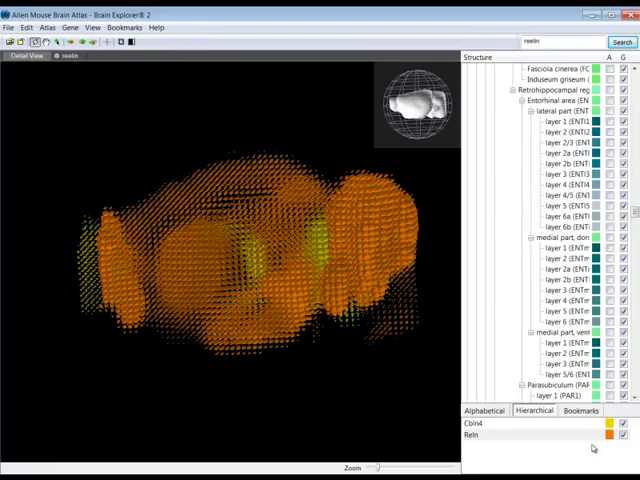